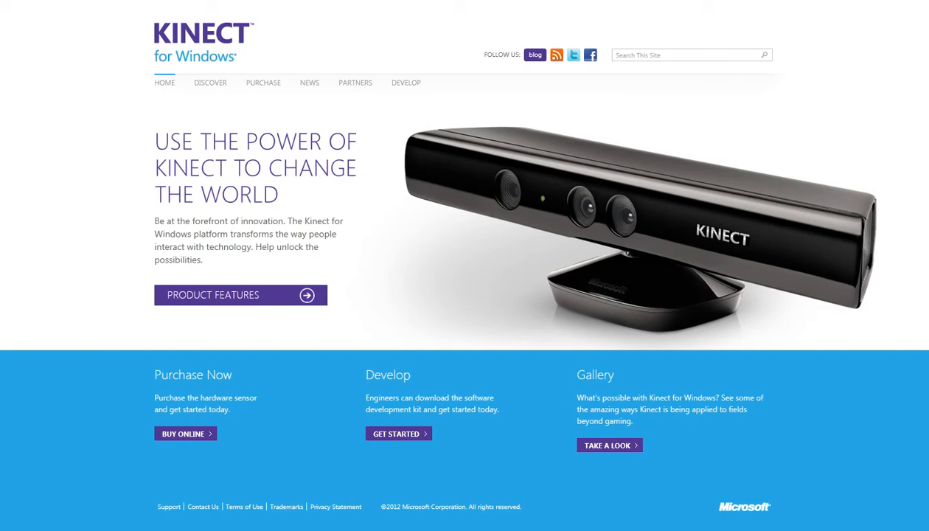
pyautogui.moveTo(416, 374)
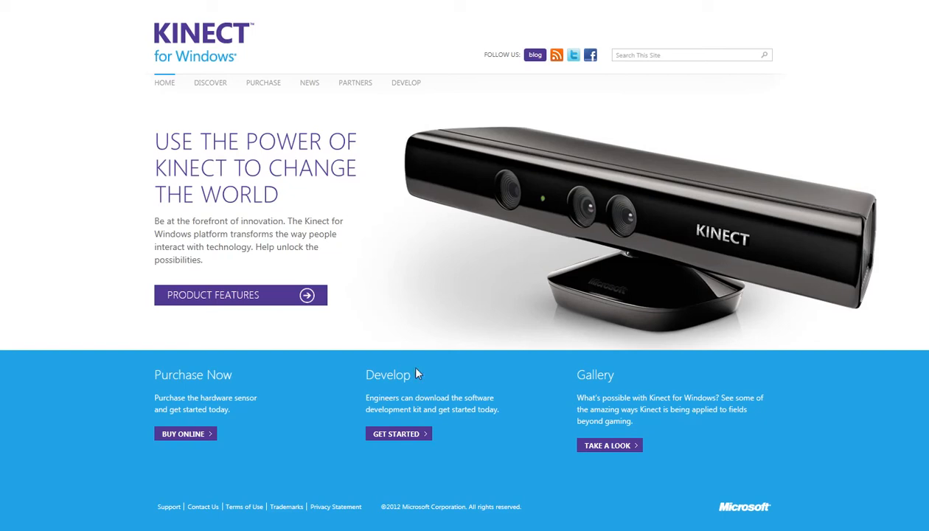
pyautogui.moveTo(295, 27)
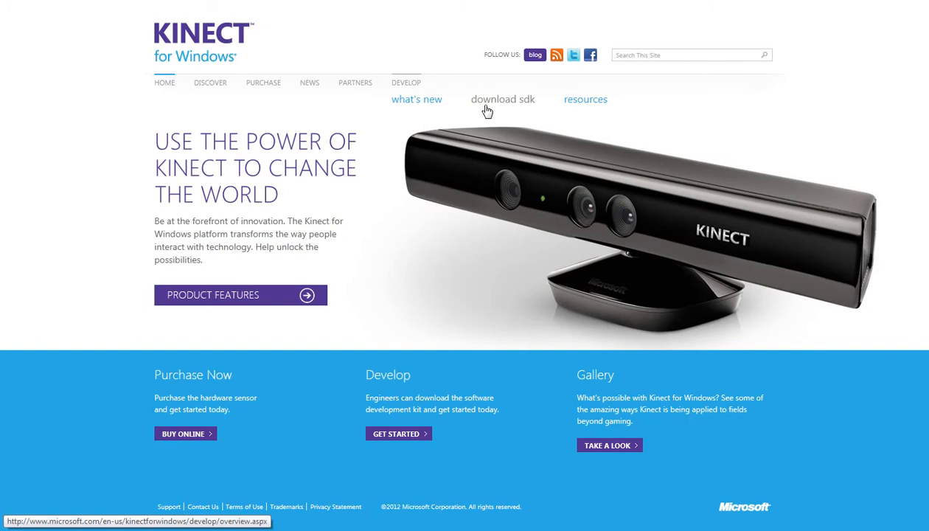
# Go to the 'download sdk' page and scroll to the version 1.0.3.190 download details.
pyautogui.click(502, 99)
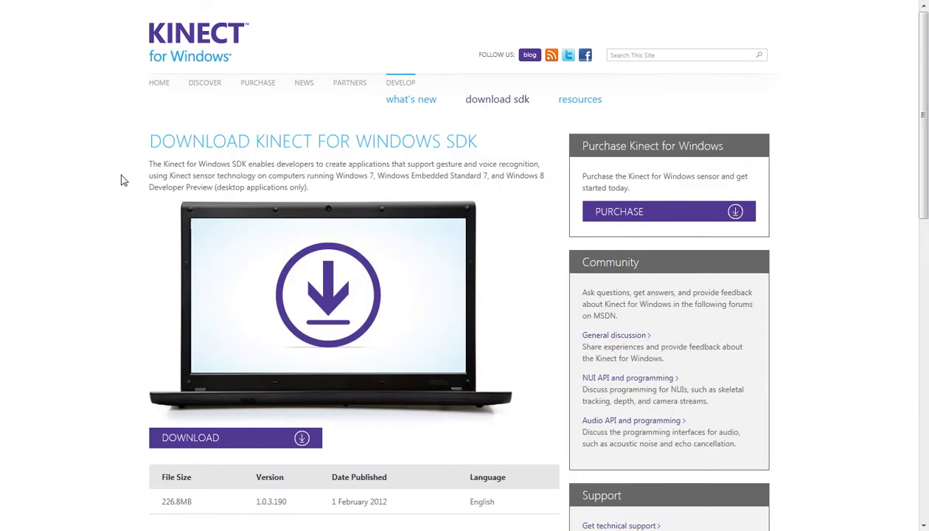
pyautogui.scroll(-3)
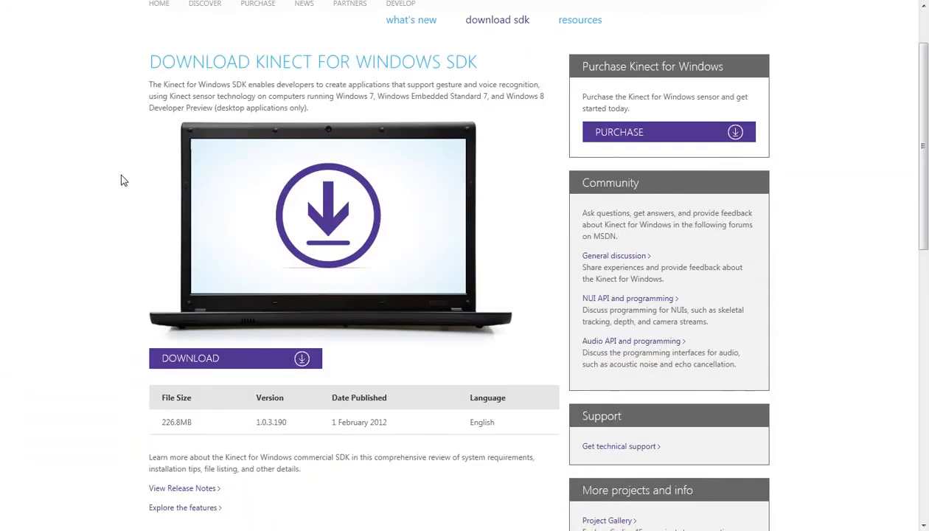
pyautogui.moveTo(162, 429)
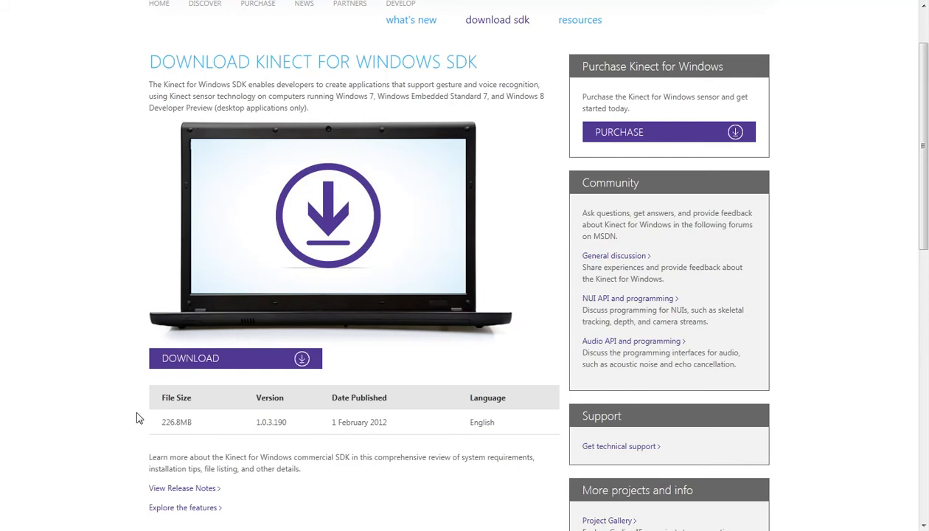
pyautogui.moveTo(140, 418)
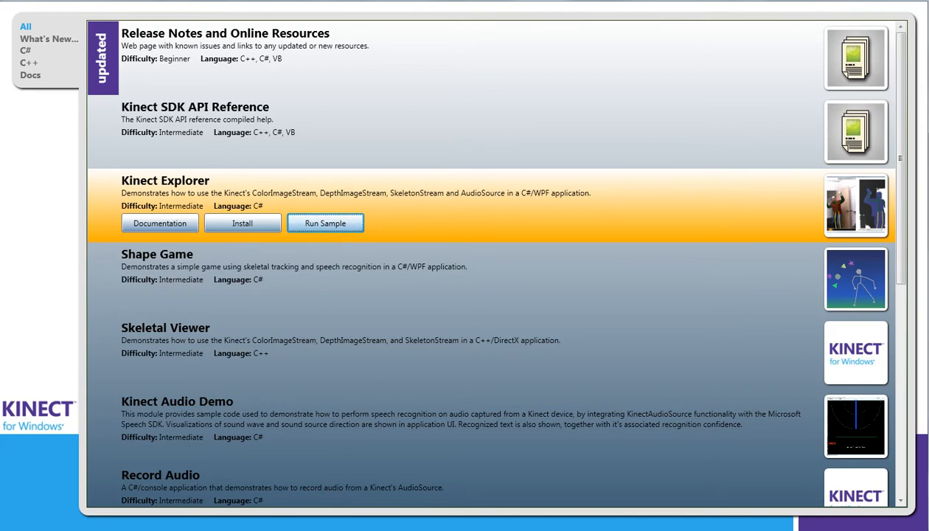
pyautogui.moveTo(418, 201)
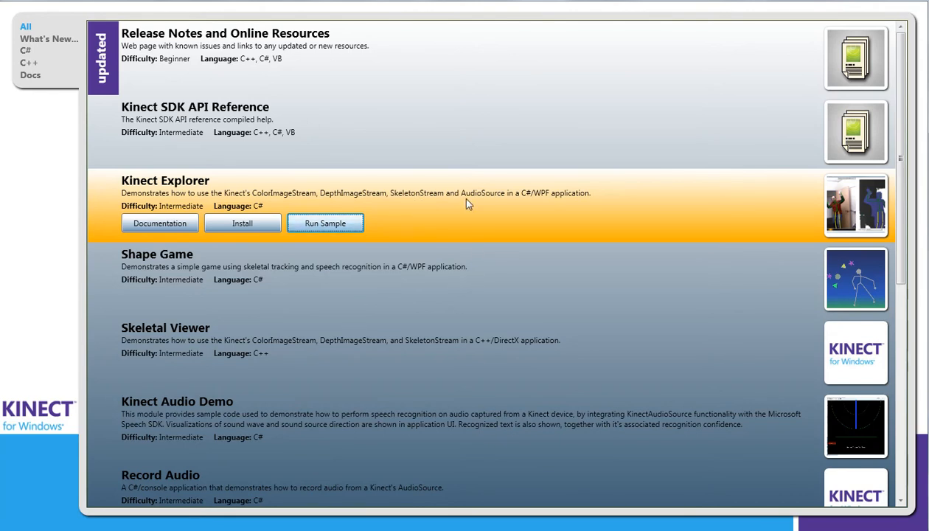
pyautogui.moveTo(569, 234)
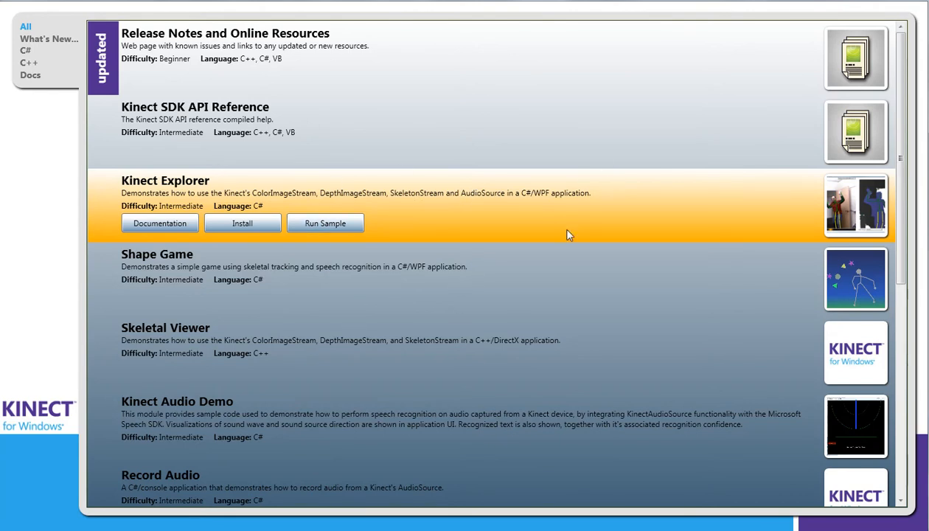
pyautogui.moveTo(437, 204)
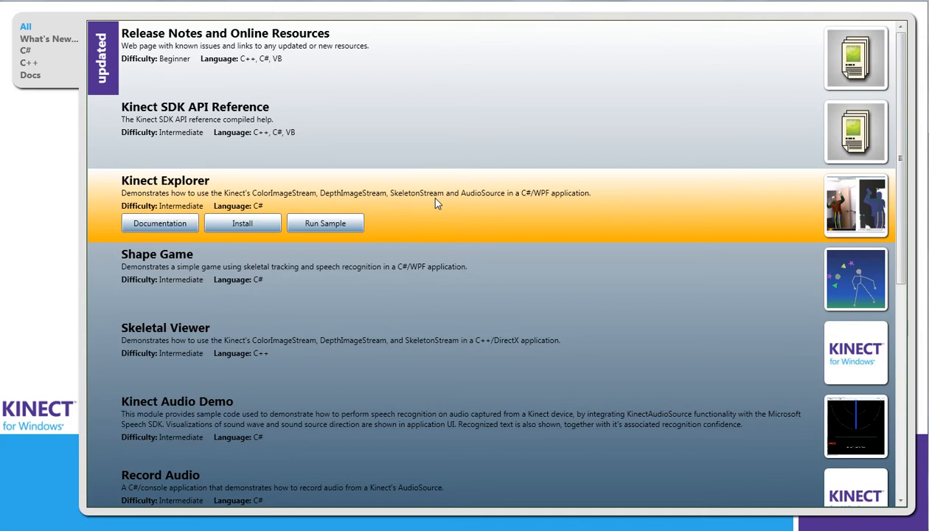
pyautogui.moveTo(189, 179)
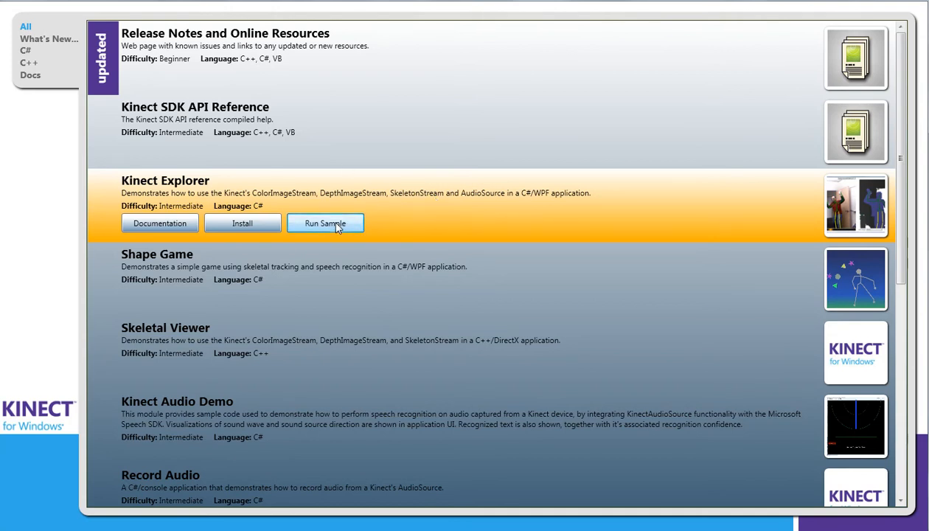
# Run the Kinect Explorer sample and leave its console window showing the connected sensor.
pyautogui.click(325, 223)
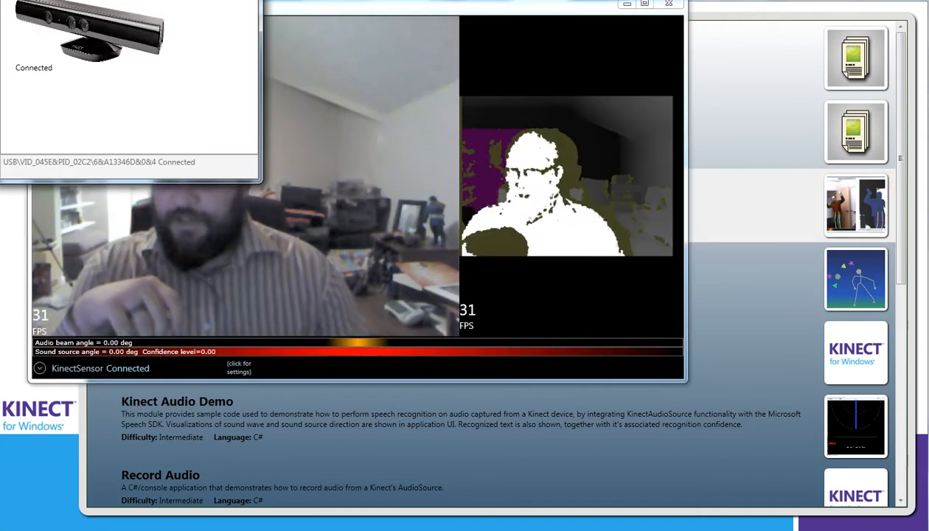
pyautogui.click(668, 4)
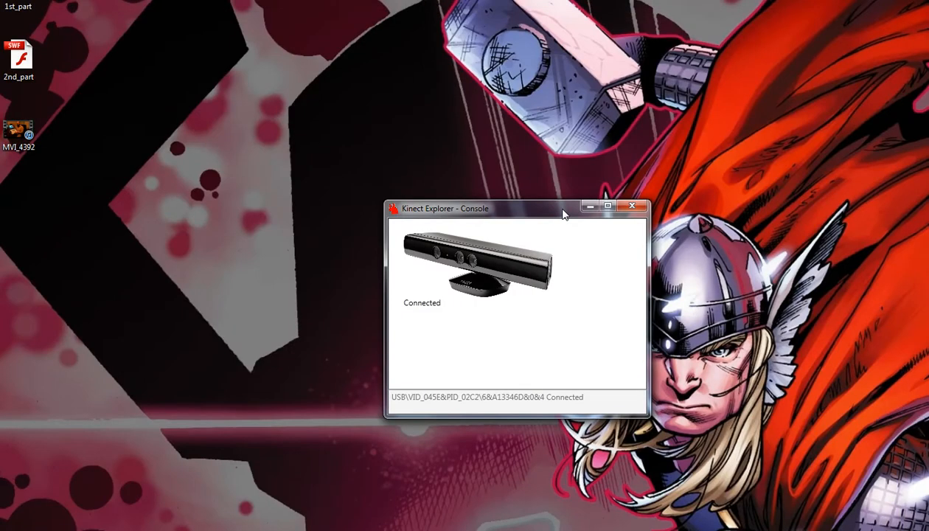
pyautogui.moveTo(529, 257)
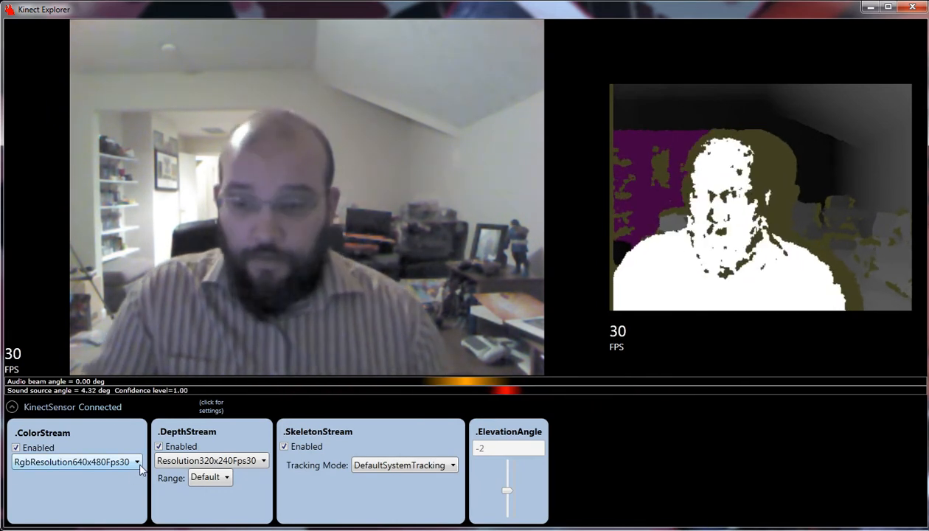
# Switch the color stream resolution to RgbResolution1280x960Fps12.
pyautogui.click(137, 461)
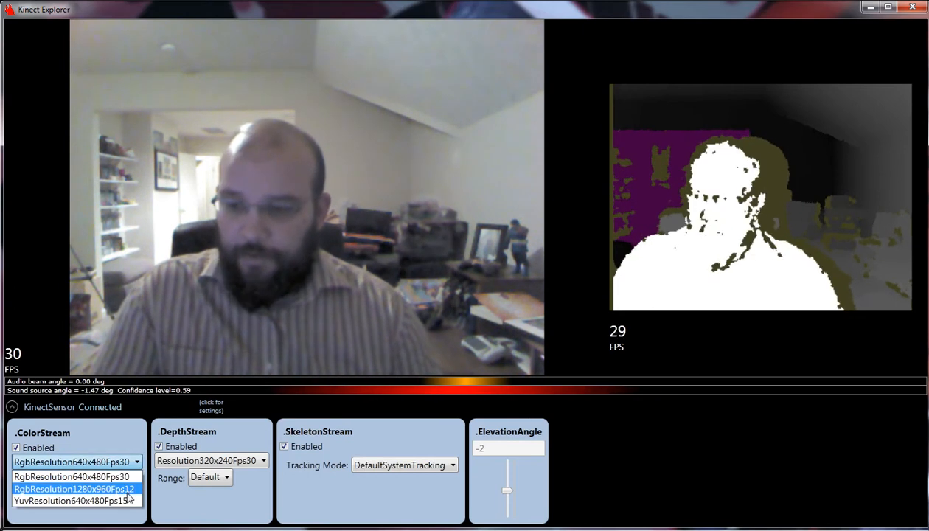
pyautogui.click(73, 489)
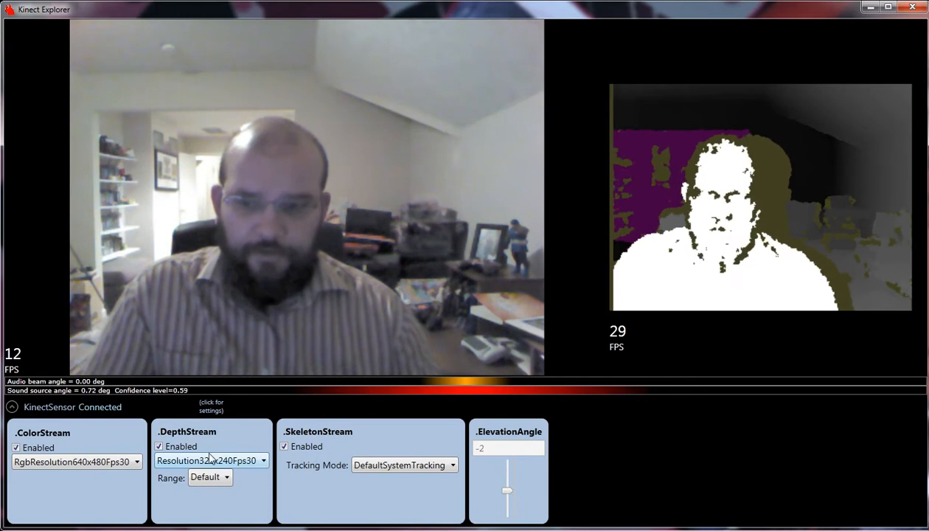
# Set the depth stream resolution to Resolution640x480Fps30.
pyautogui.click(264, 460)
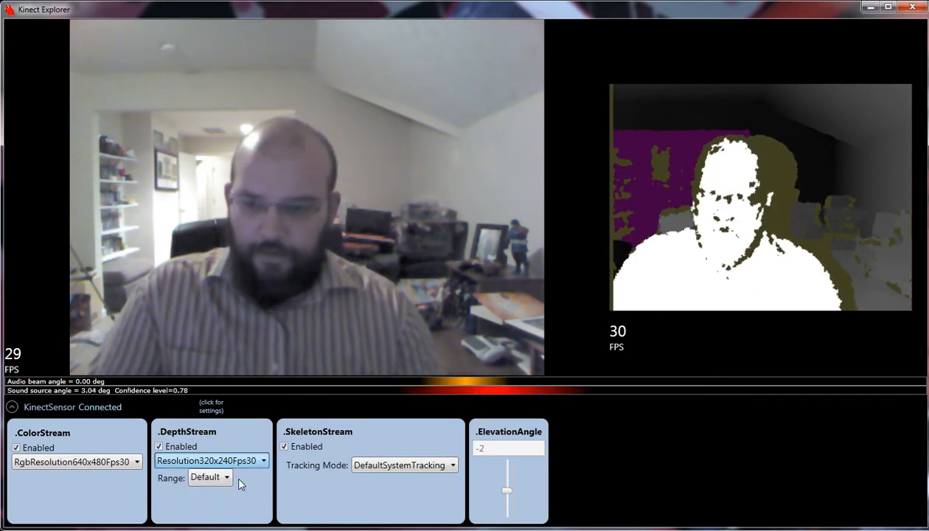
pyautogui.click(211, 460)
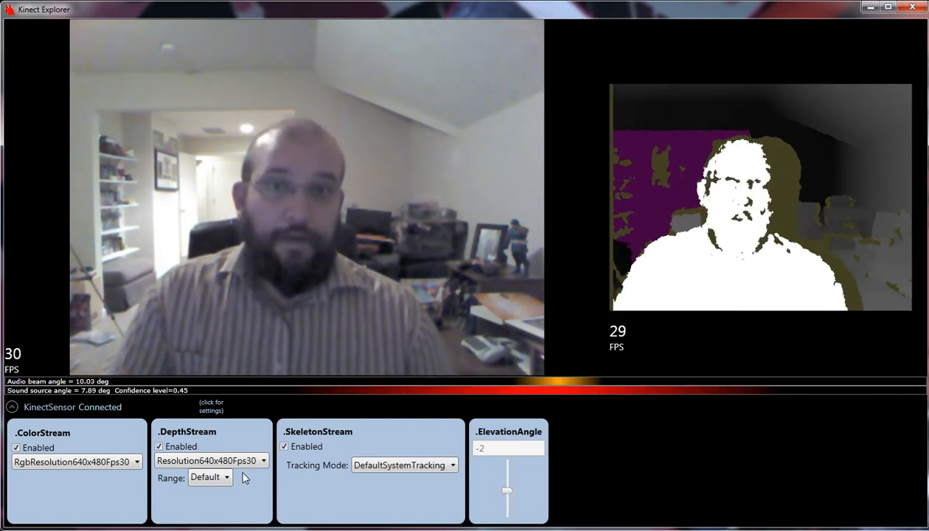
# Toggle the depth Range between Near and Default, then reopen the Range choices.
pyautogui.click(230, 476)
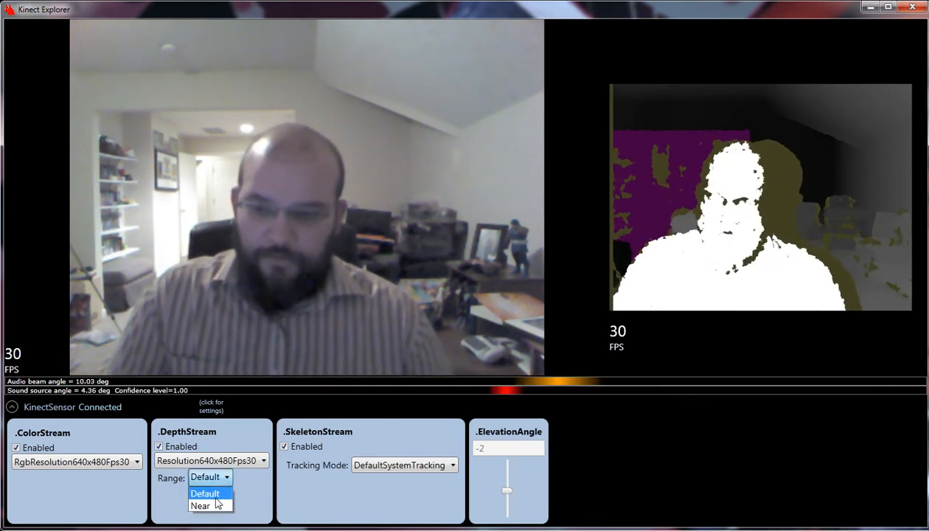
pyautogui.click(199, 506)
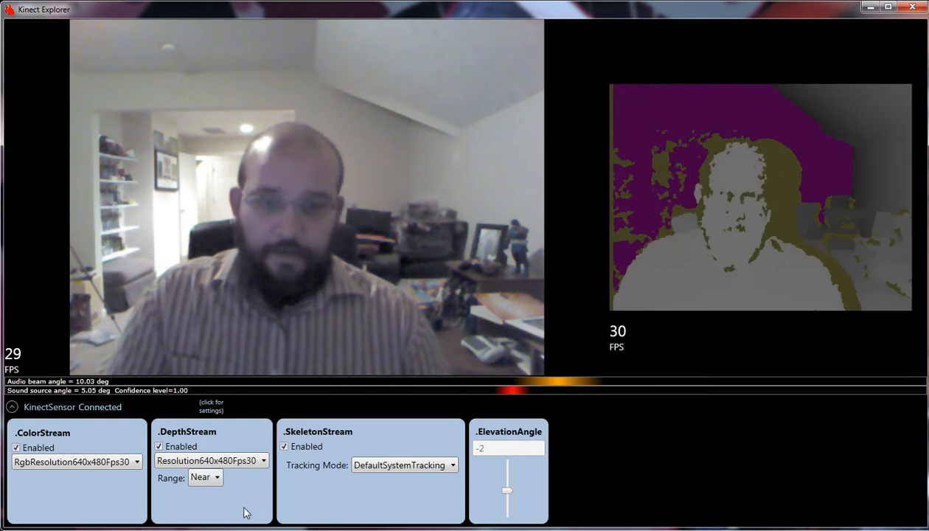
pyautogui.moveTo(676, 337)
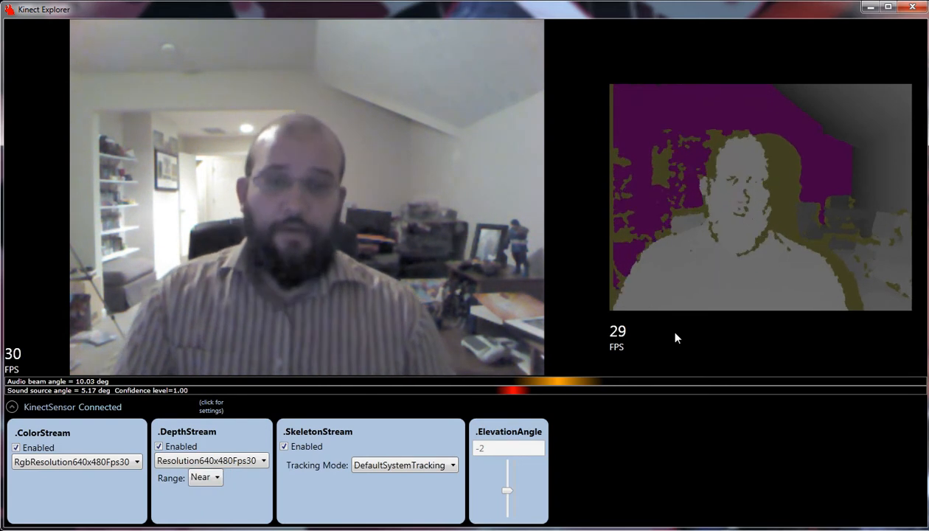
pyautogui.click(205, 477)
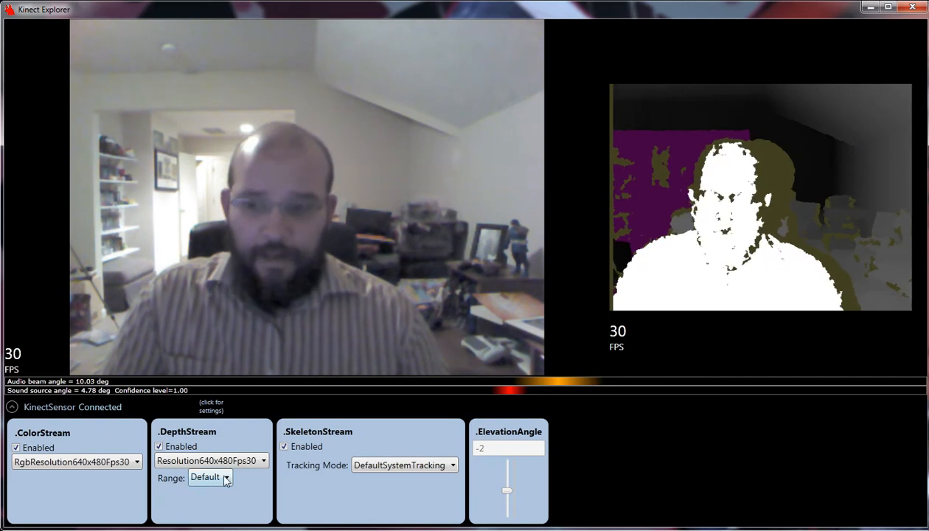
pyautogui.click(210, 477)
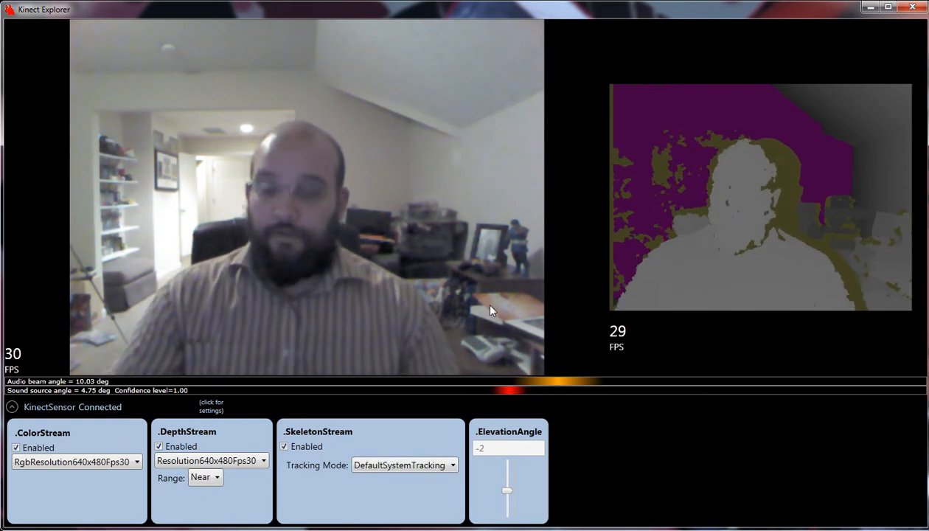
# Drag the ElevationAngle slider down from -2 through -7 to -9.
pyautogui.moveTo(507, 491); pyautogui.dragTo(507, 496)
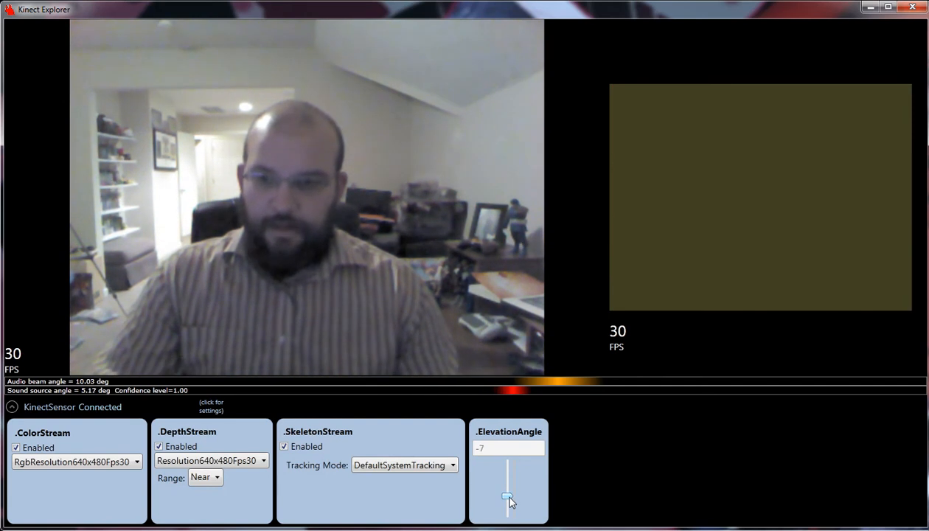
pyautogui.moveTo(509, 494); pyautogui.dragTo(509, 501)
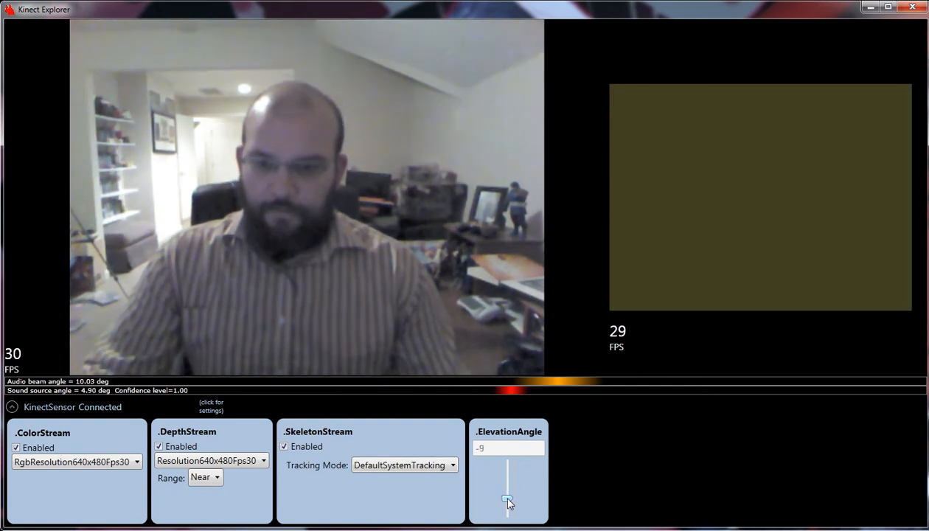